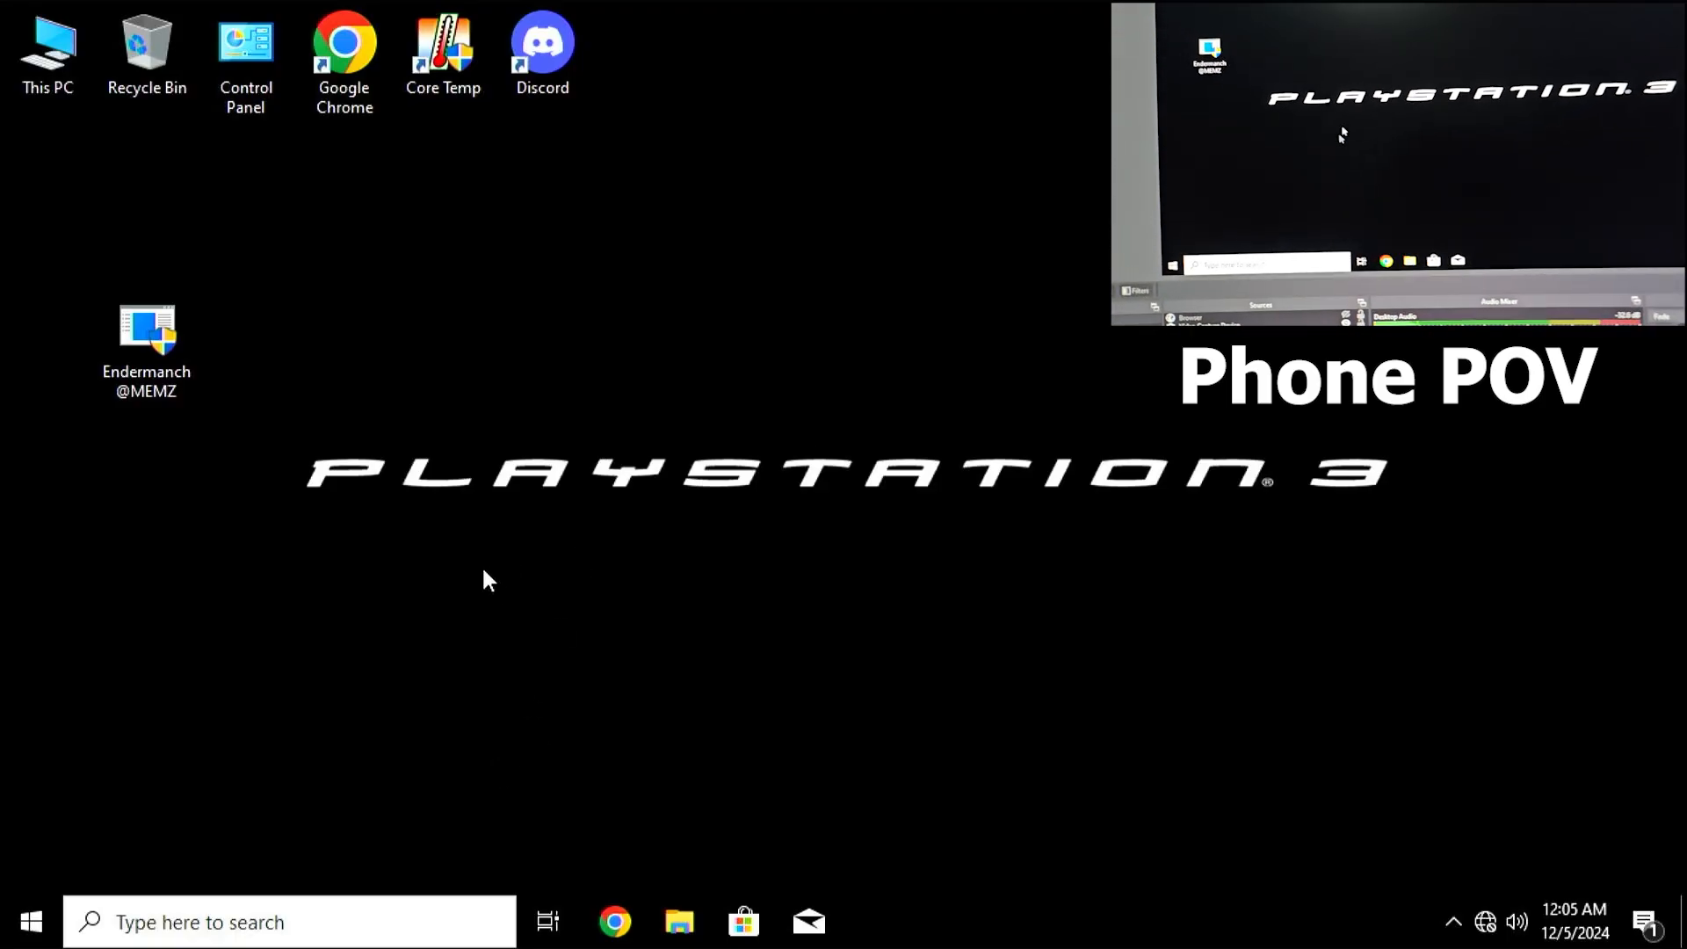
Move the Endermanch@MEMZ icon to the desktop centre, above the PlayStation 3 logo.
{"action": "left_click", "coordinate": [146, 334]}
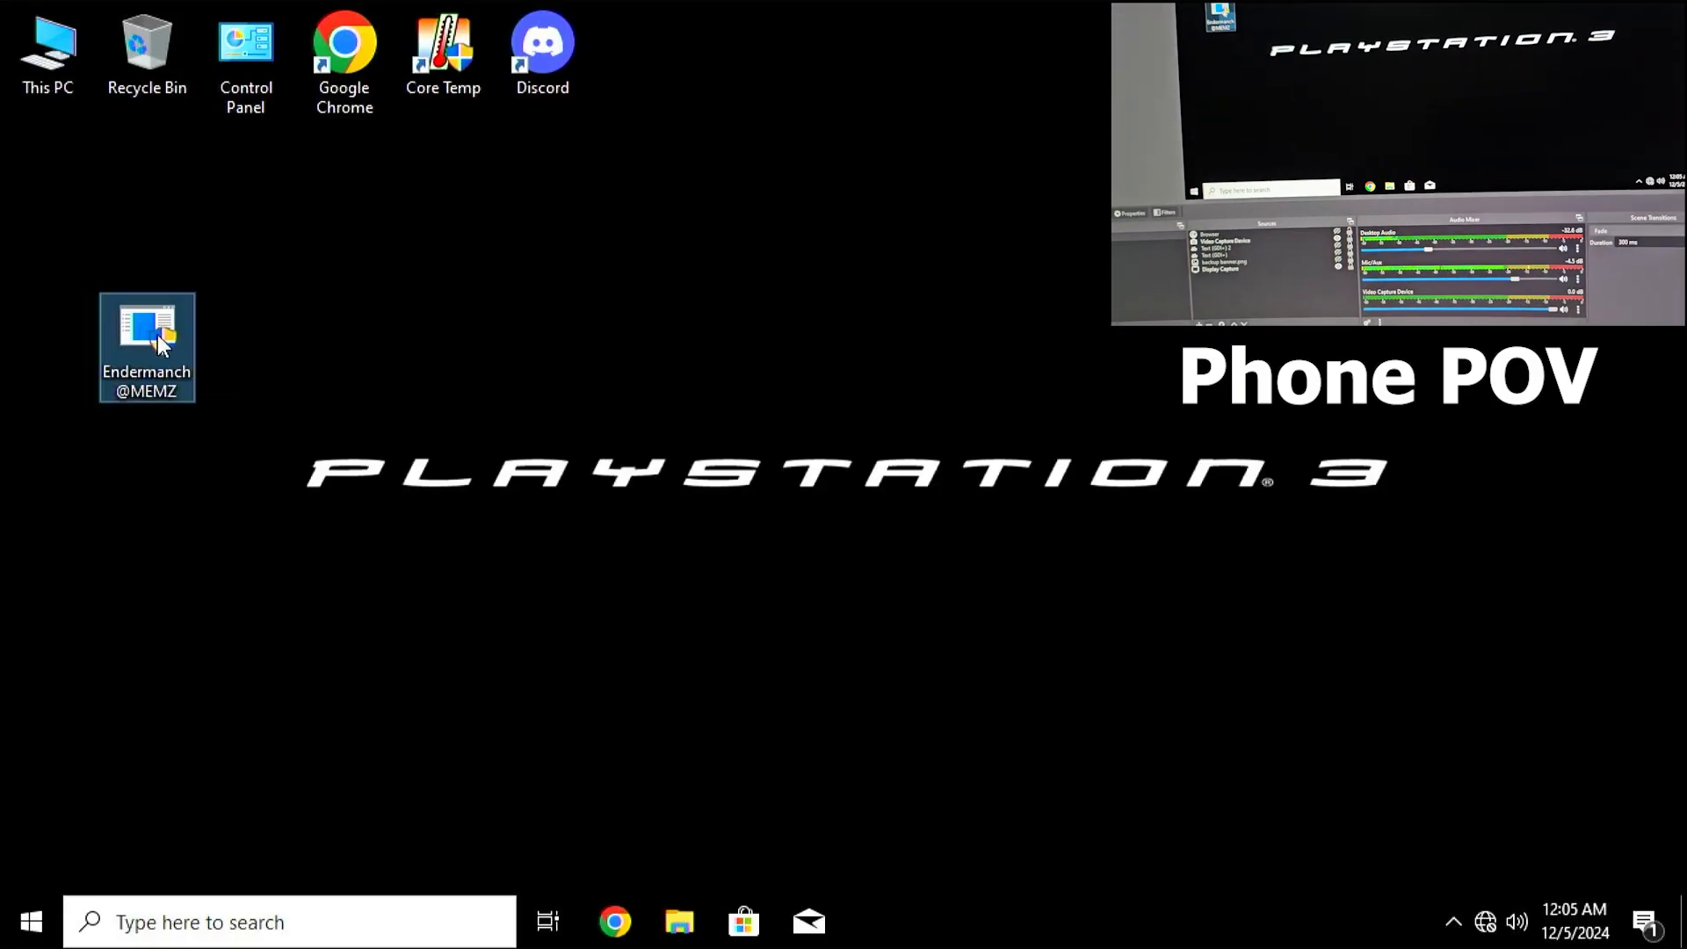
{"action": "double_click", "coordinate": [146, 340]}
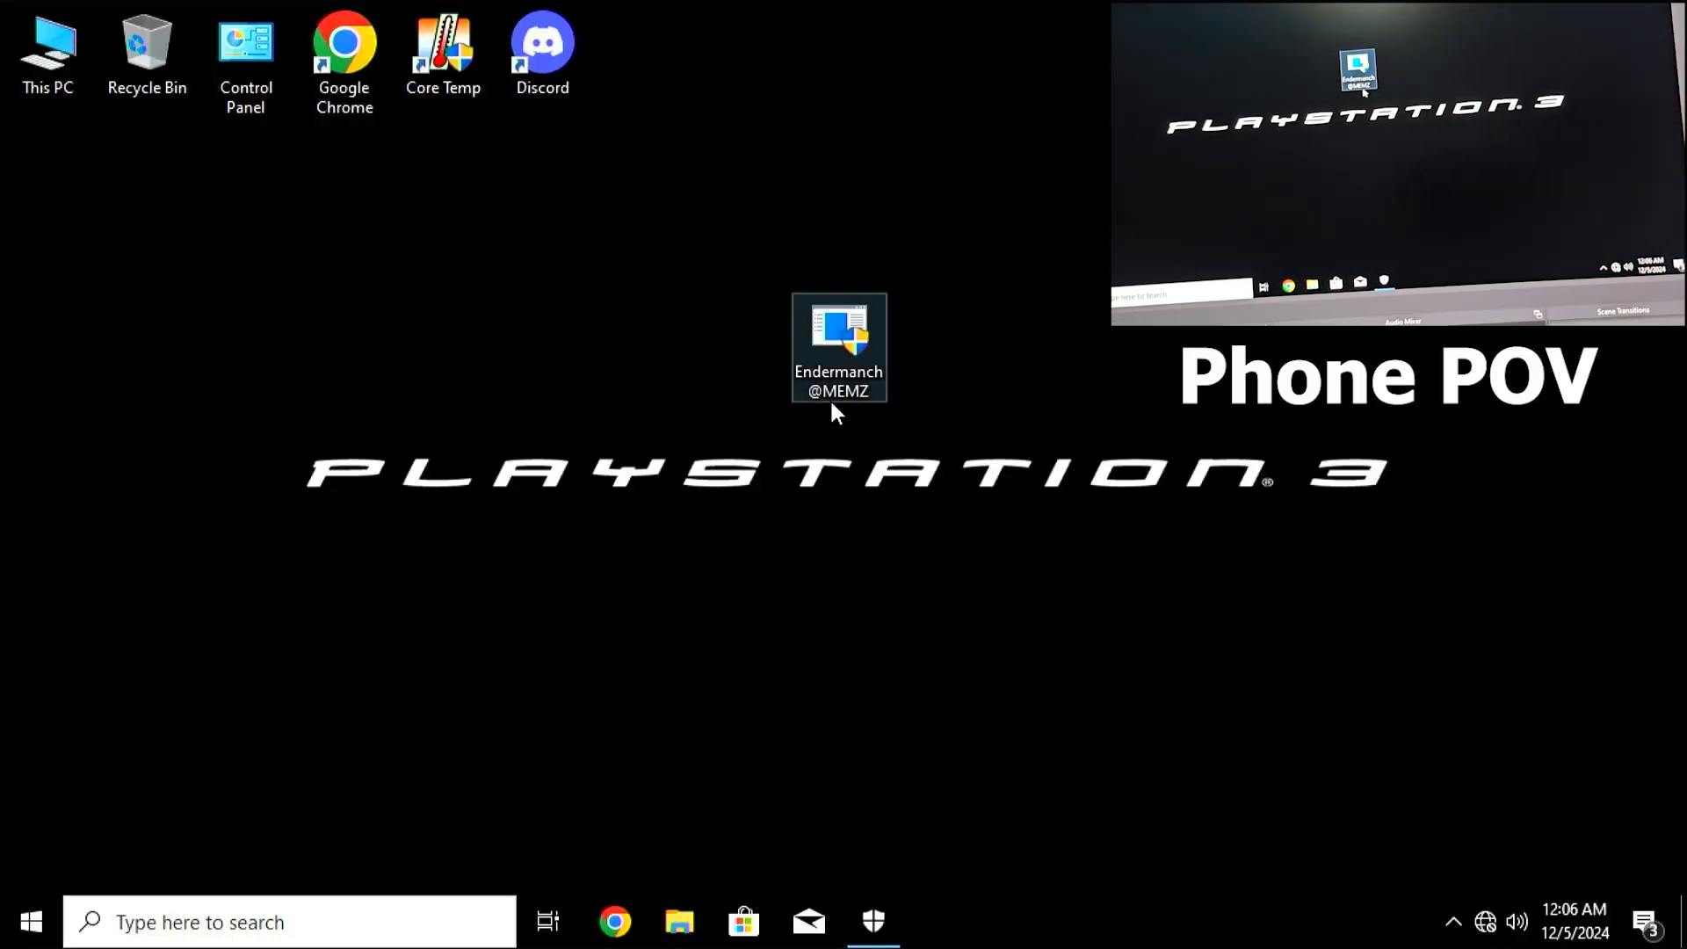
Run Endermanch@MEMZ, accepting the UAC prompt and both warnings, leaving its Notepad ransom note open.
{"action": "double_click", "coordinate": [839, 348]}
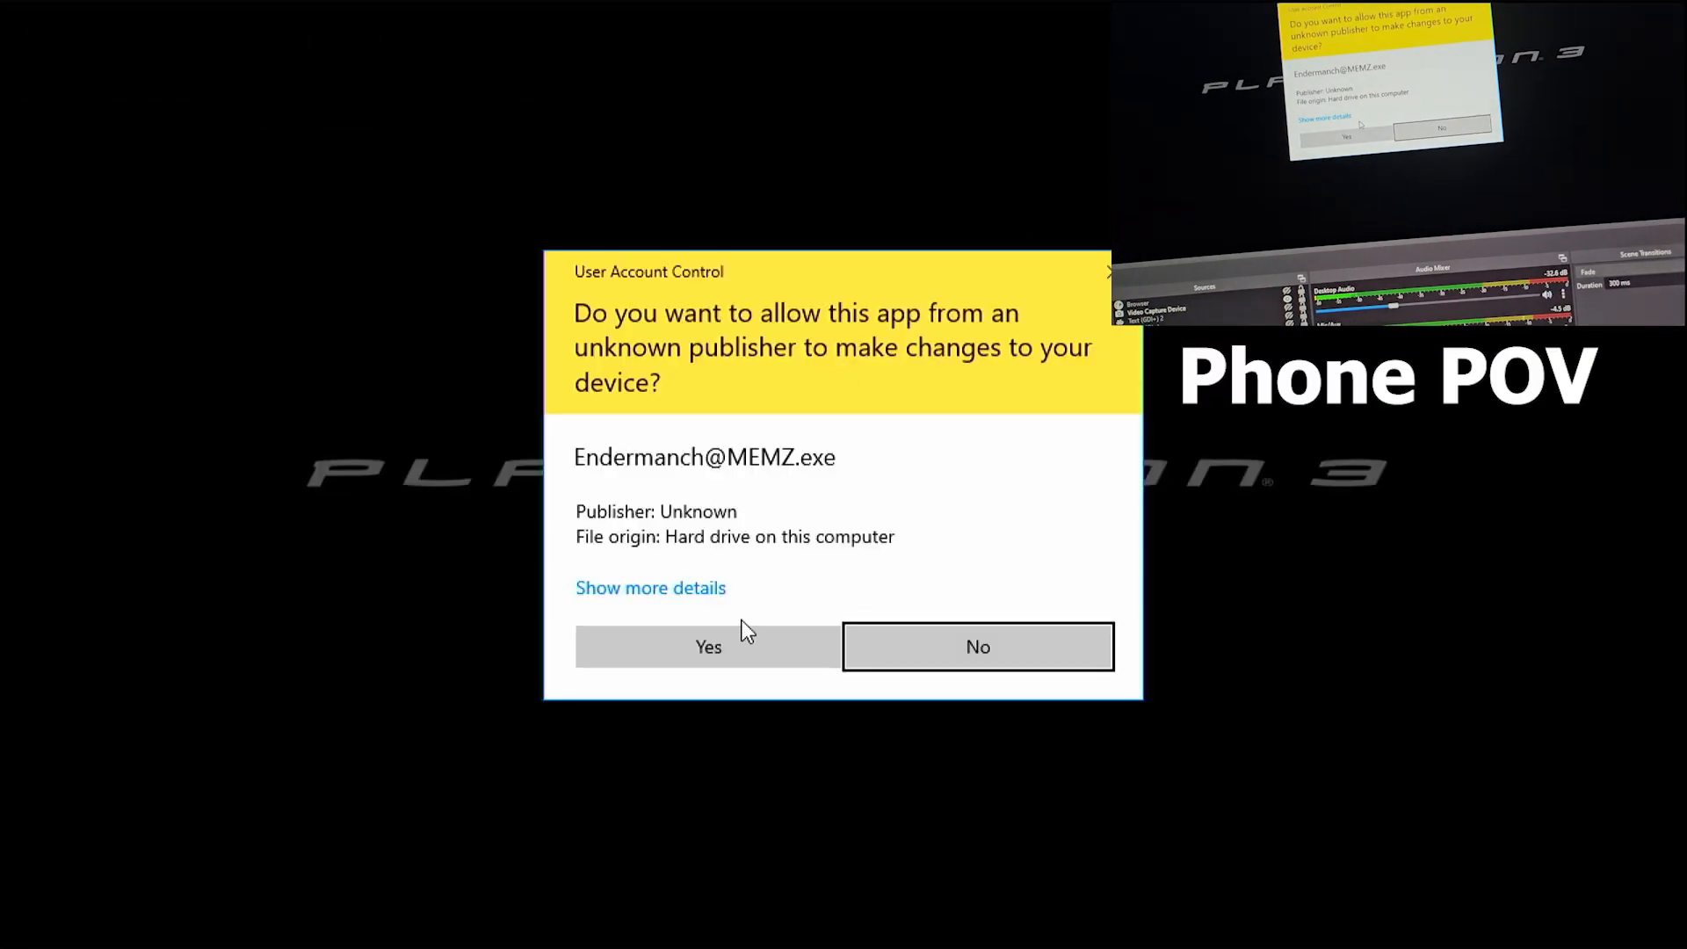
{"action": "left_click", "coordinate": [709, 647]}
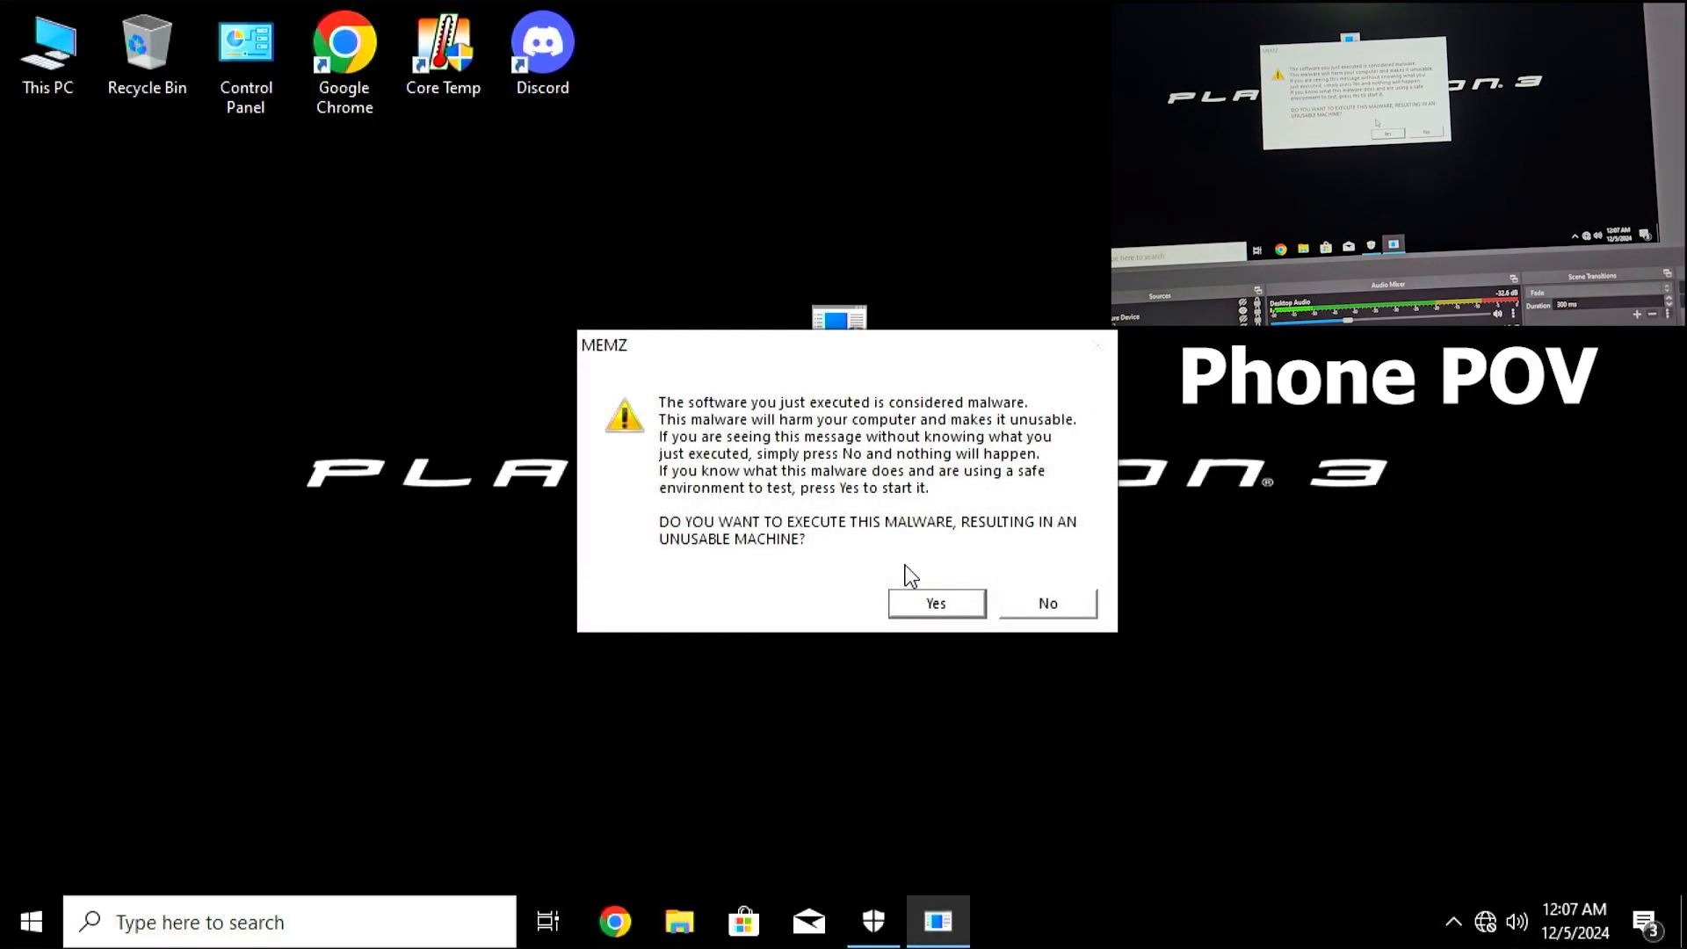
{"action": "left_click", "coordinate": [934, 603]}
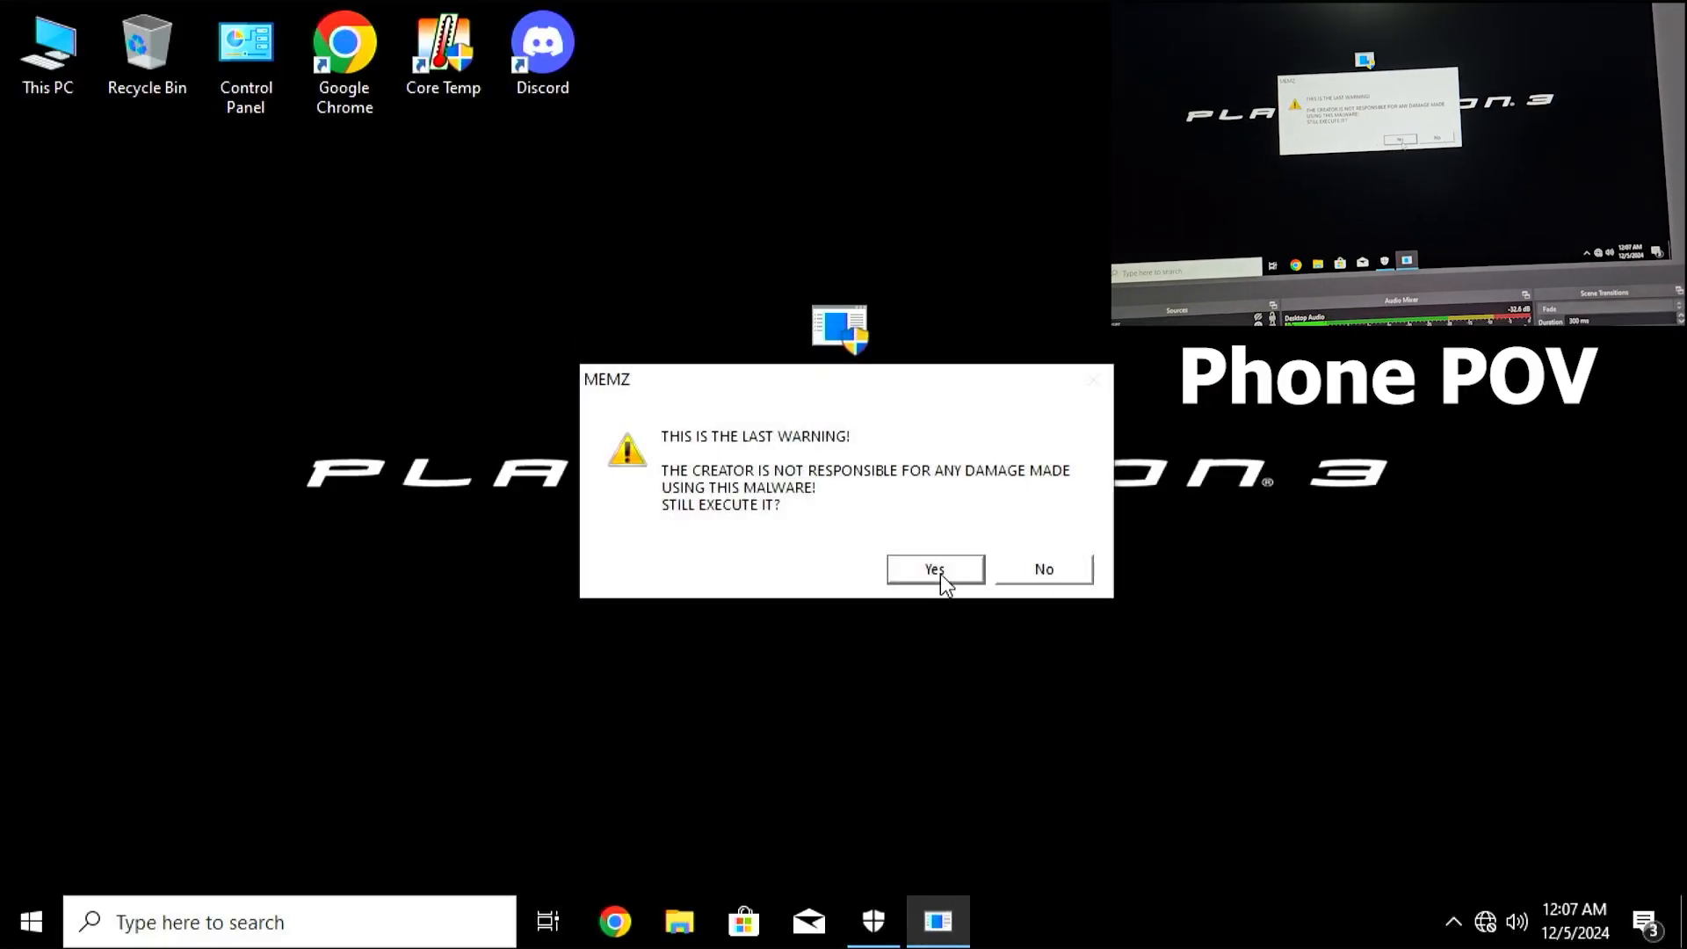
{"action": "left_click", "coordinate": [933, 569]}
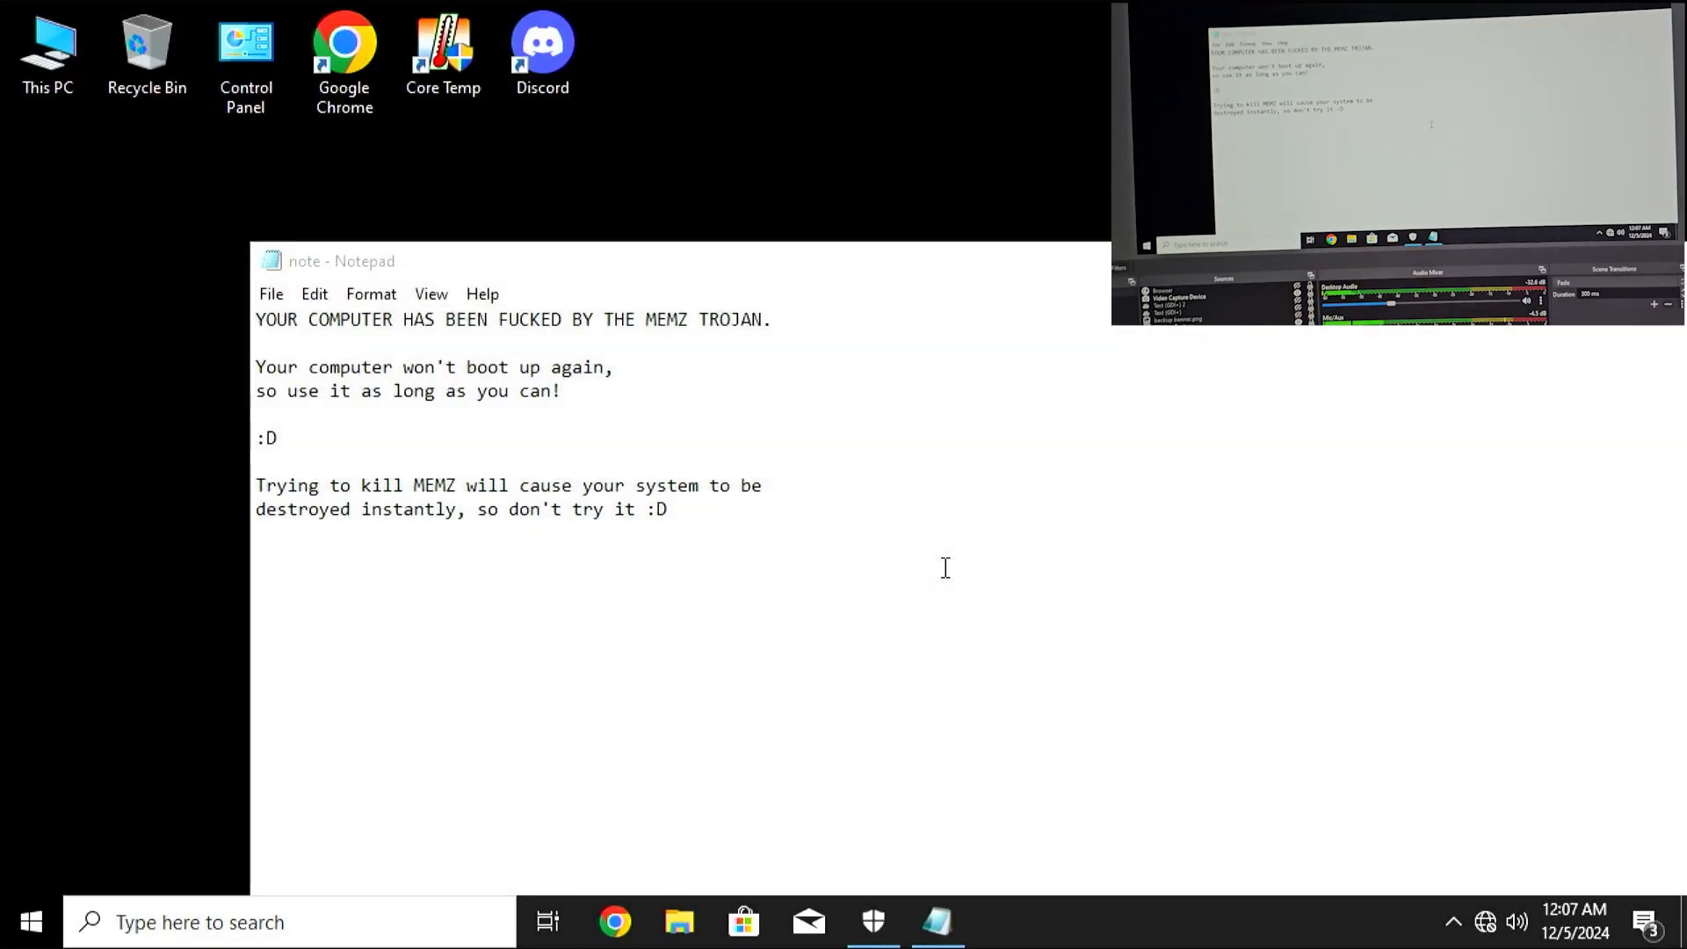